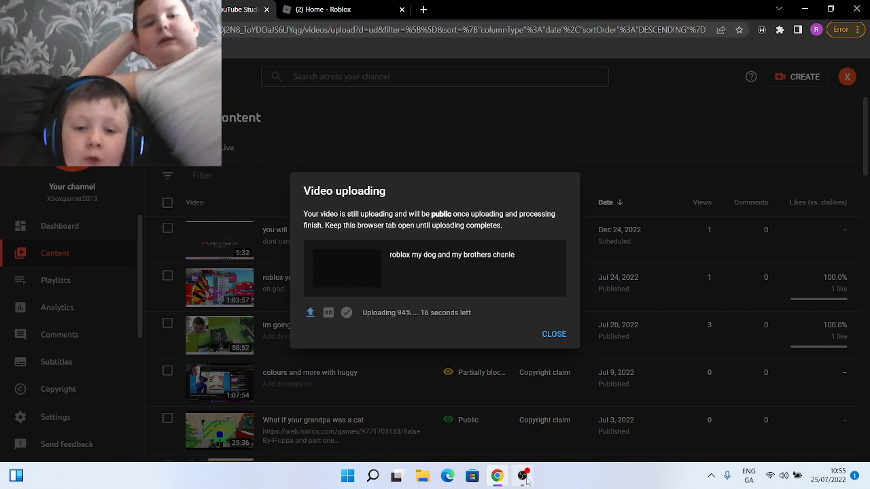
- Go to the channel's public YouTube page and search for callumtheirish
click(523, 475)
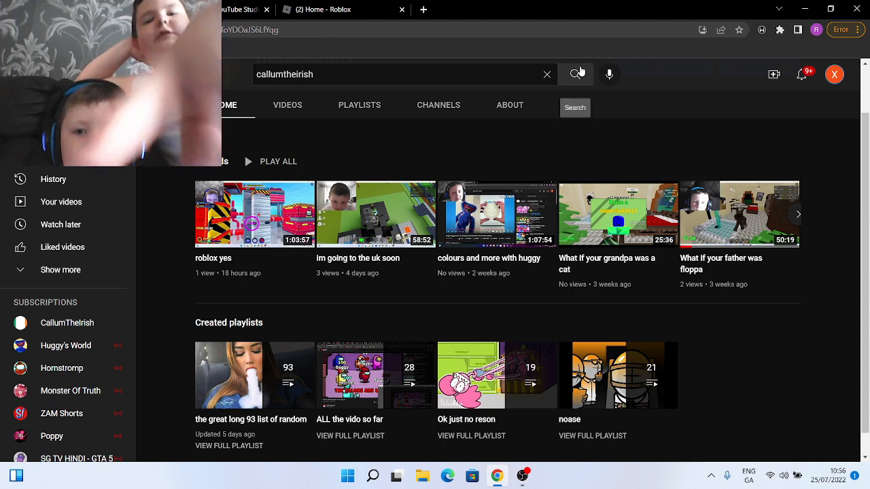
click(574, 74)
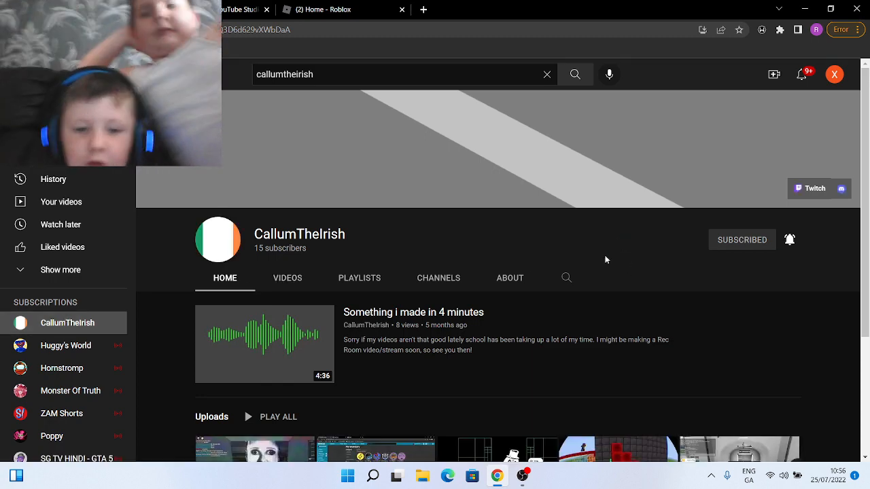
- Scroll through CallumTheIrish's uploads, then stop the OBS screen recording
scroll(down, 3)
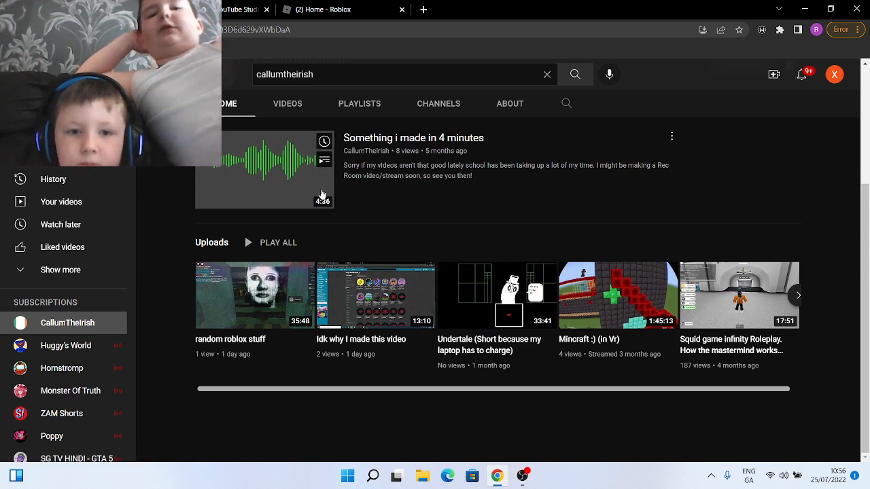
mouse_move(233, 295)
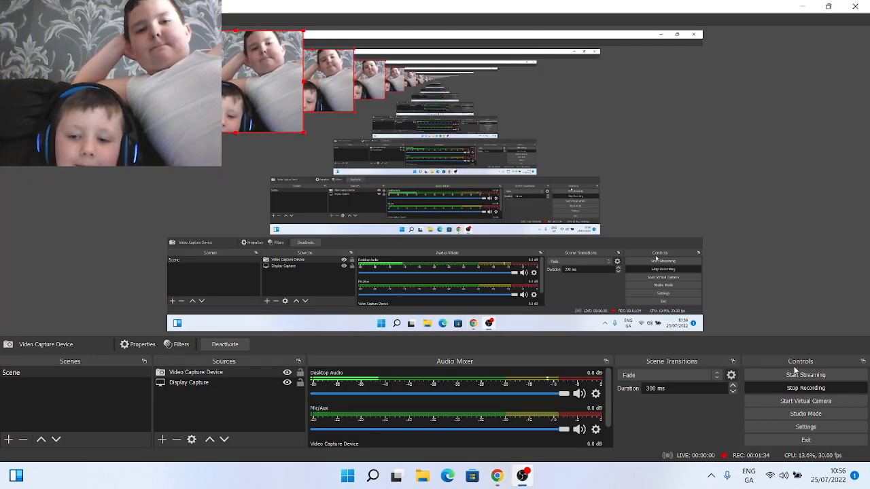
click(806, 387)
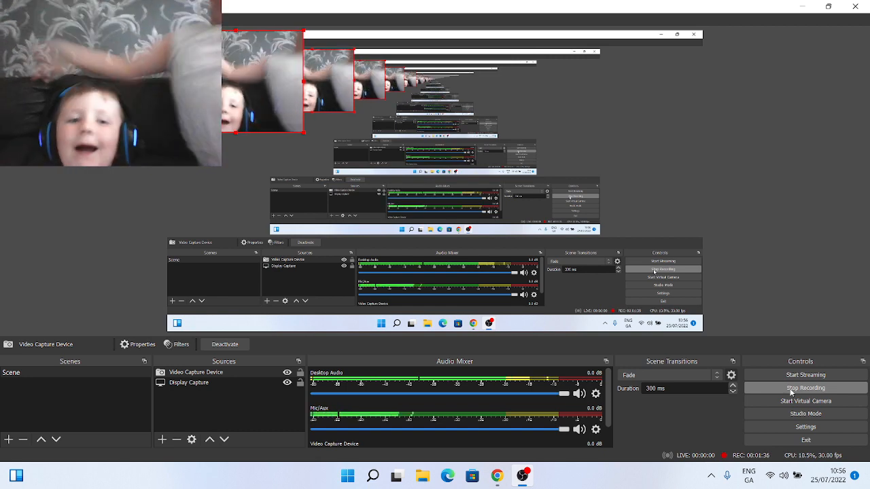